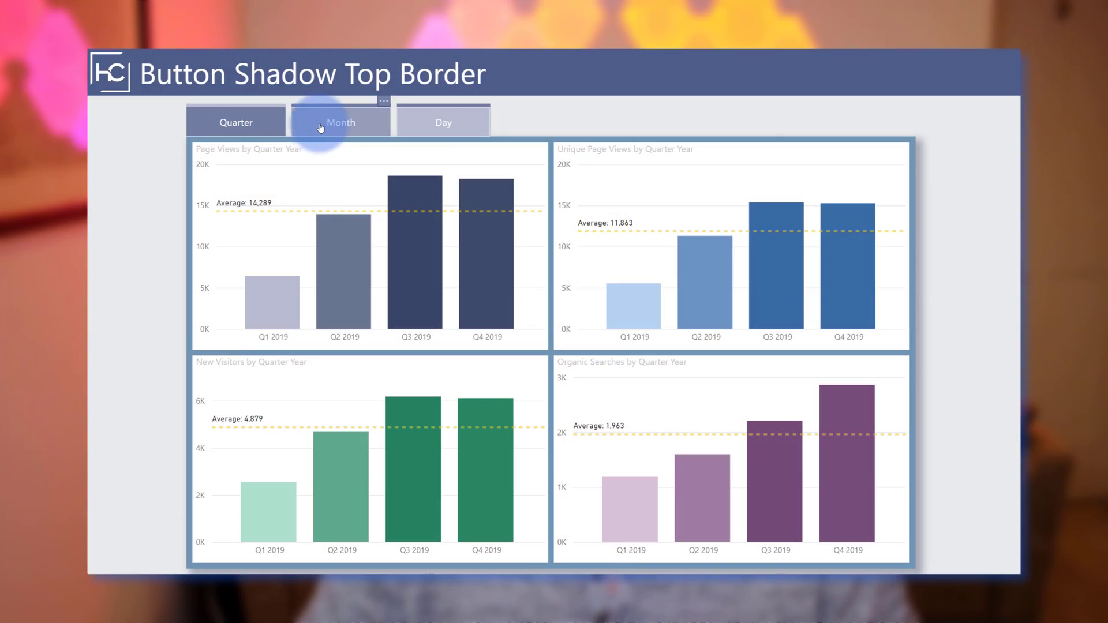
# Use the Month bookmark button so the four charts show the monthly breakdown
pyautogui.click(339, 123)
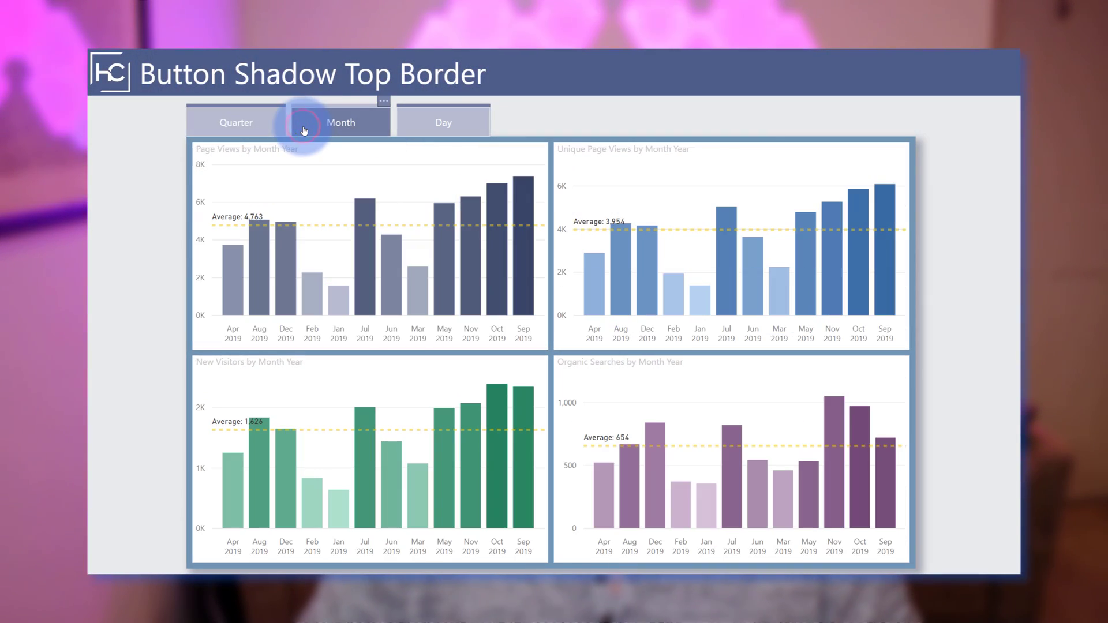
pyautogui.click(443, 121)
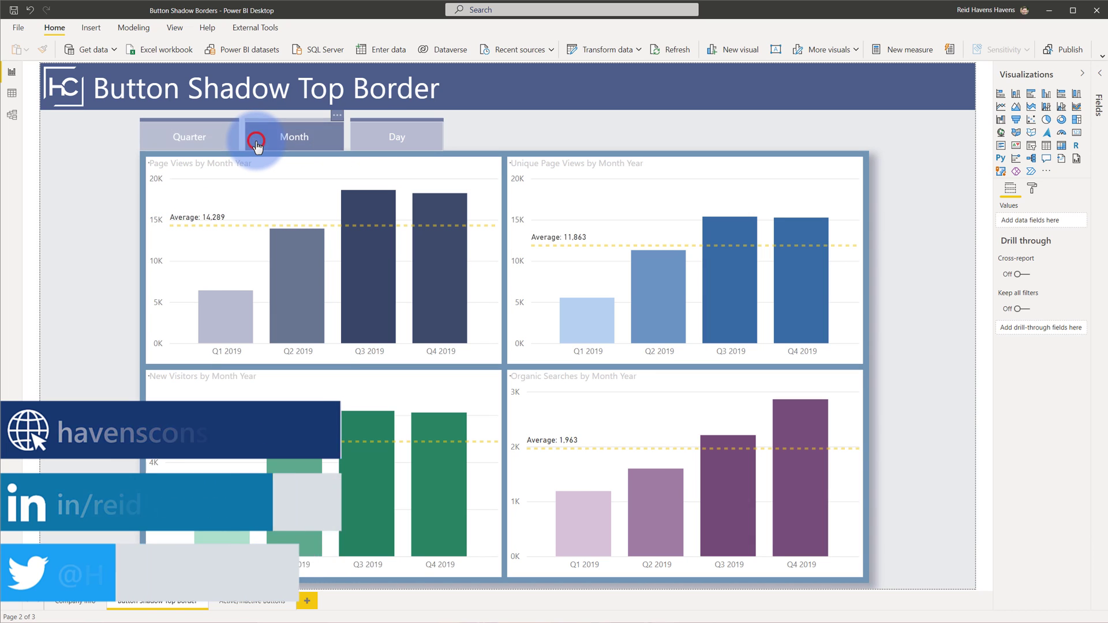
pyautogui.click(396, 136)
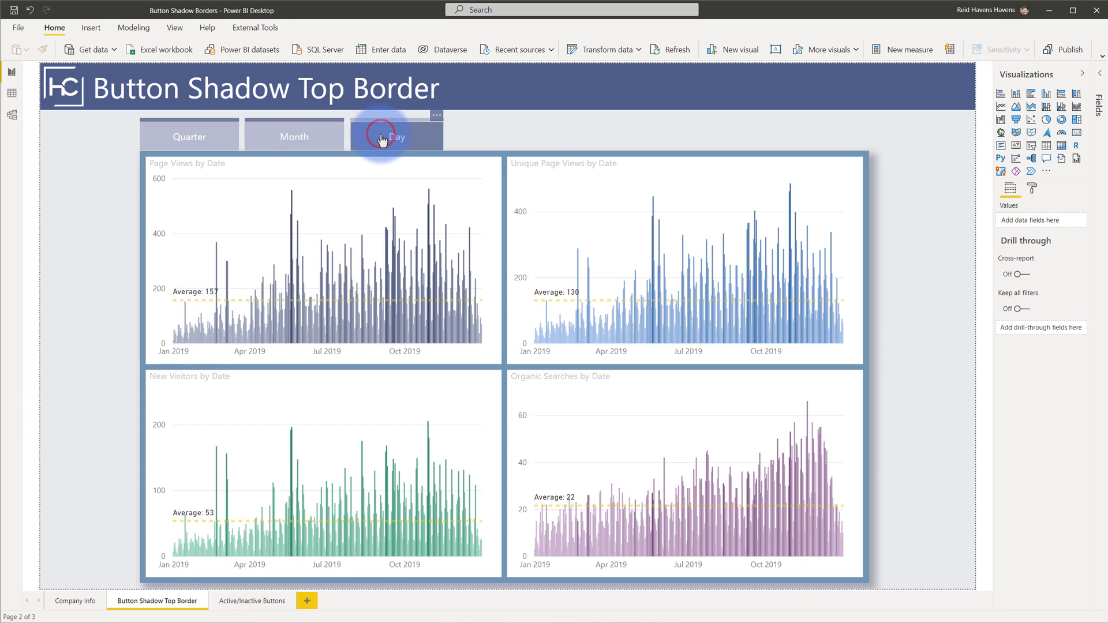
pyautogui.click(189, 137)
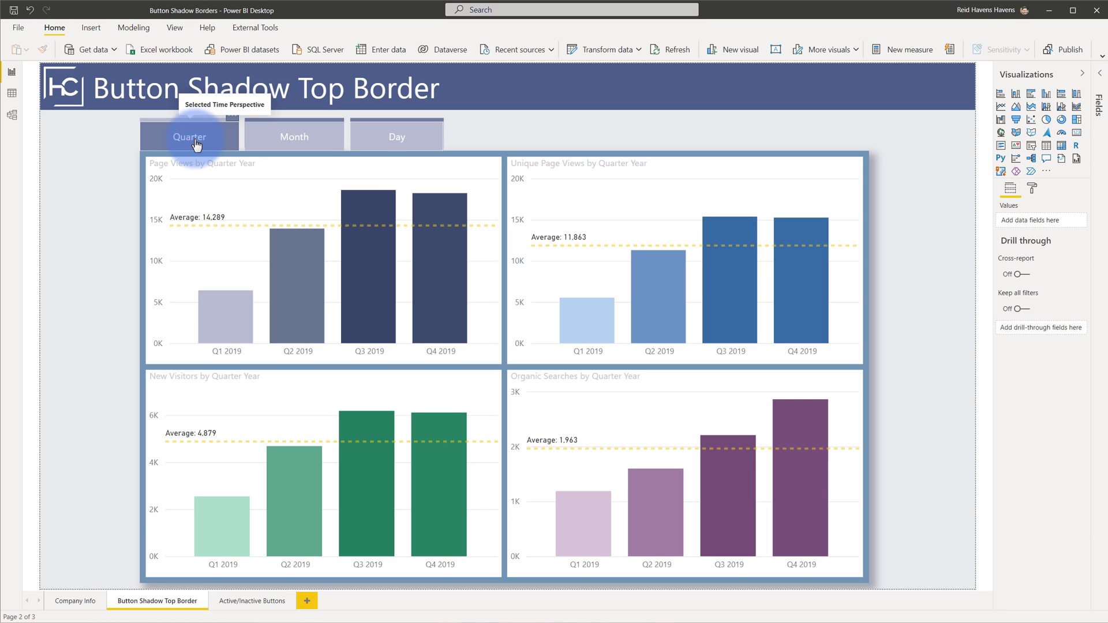
pyautogui.moveTo(113, 154)
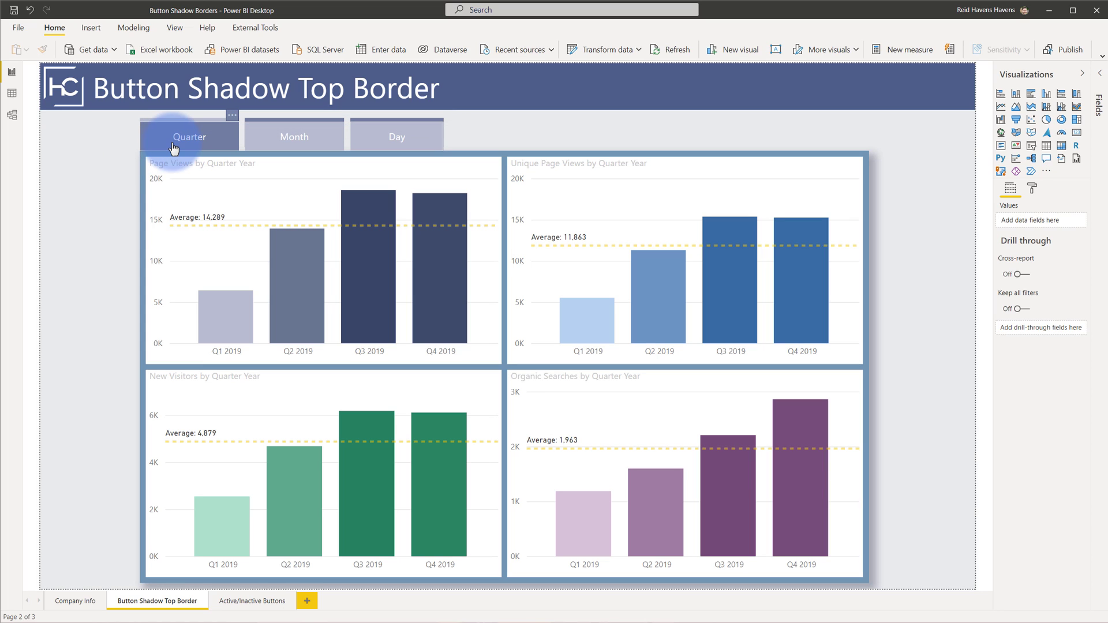
pyautogui.moveTo(189, 136)
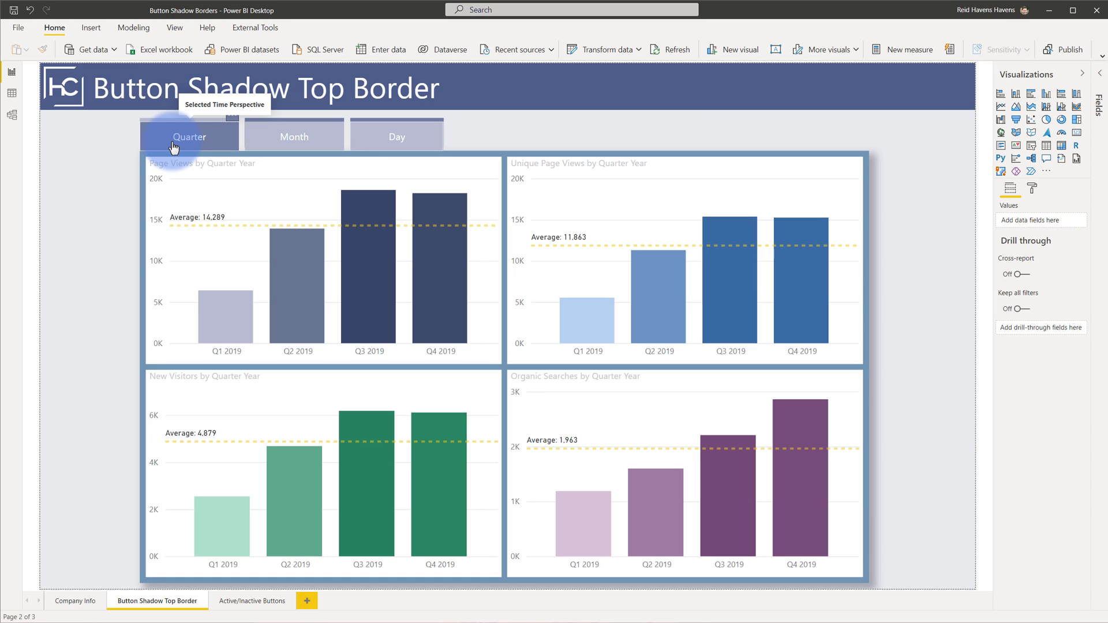
pyautogui.click(294, 136)
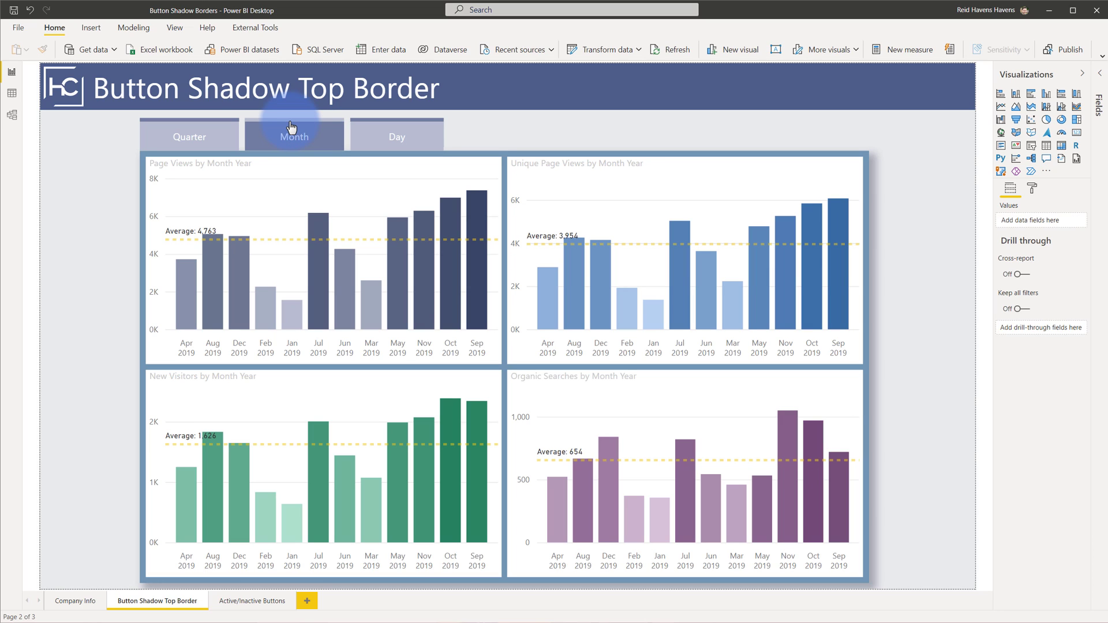
pyautogui.moveTo(296, 127)
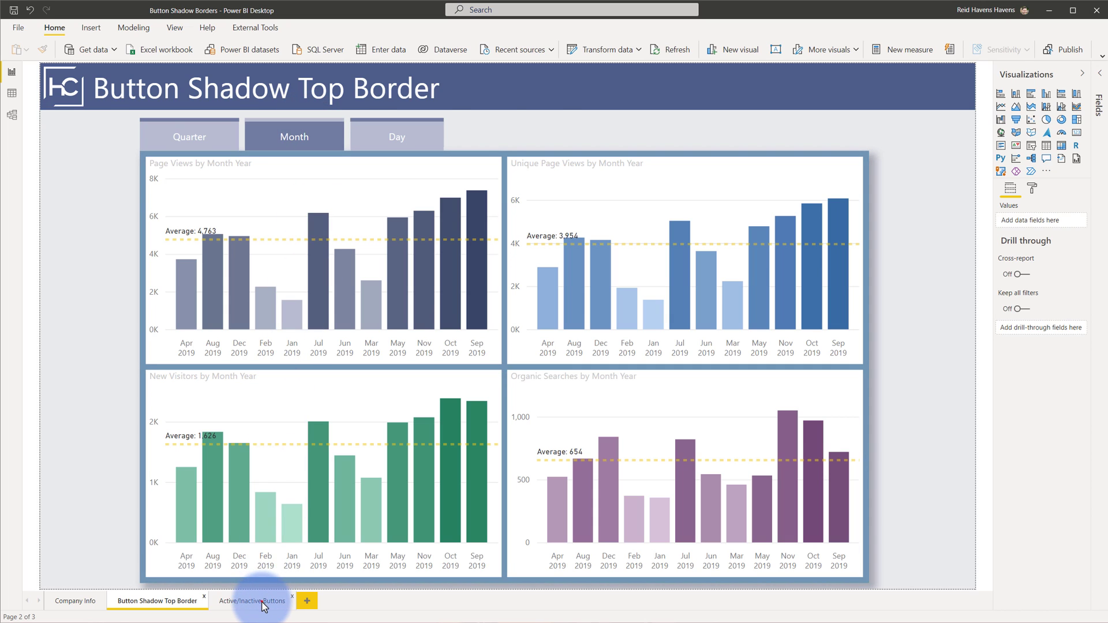
# Go to the Active/Inactive Buttons page and select the Month button for formatting
pyautogui.click(252, 600)
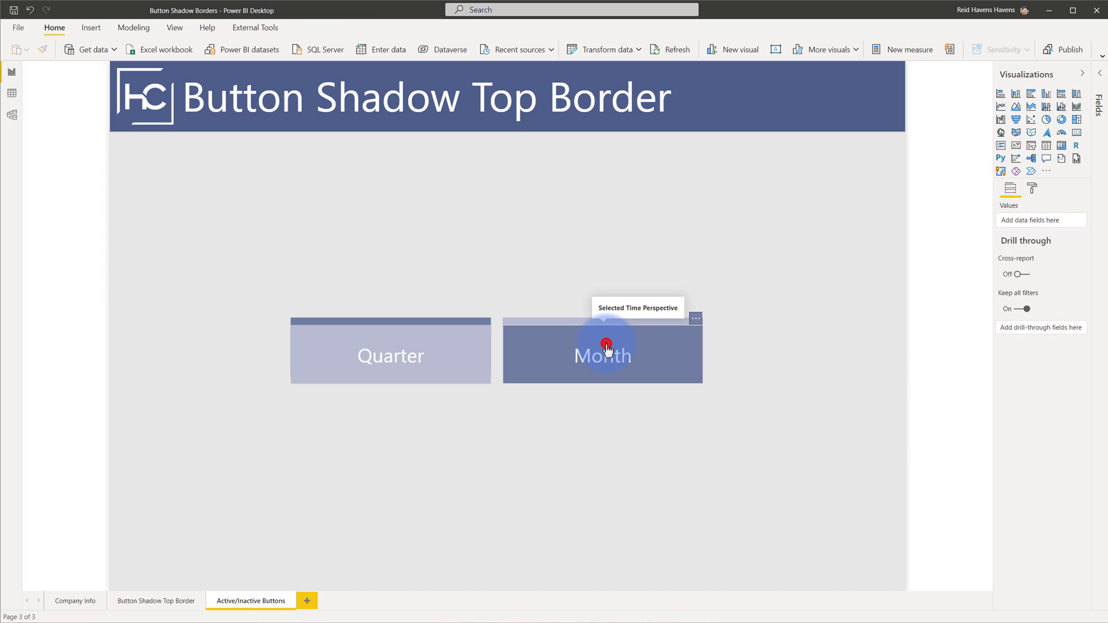
pyautogui.click(603, 351)
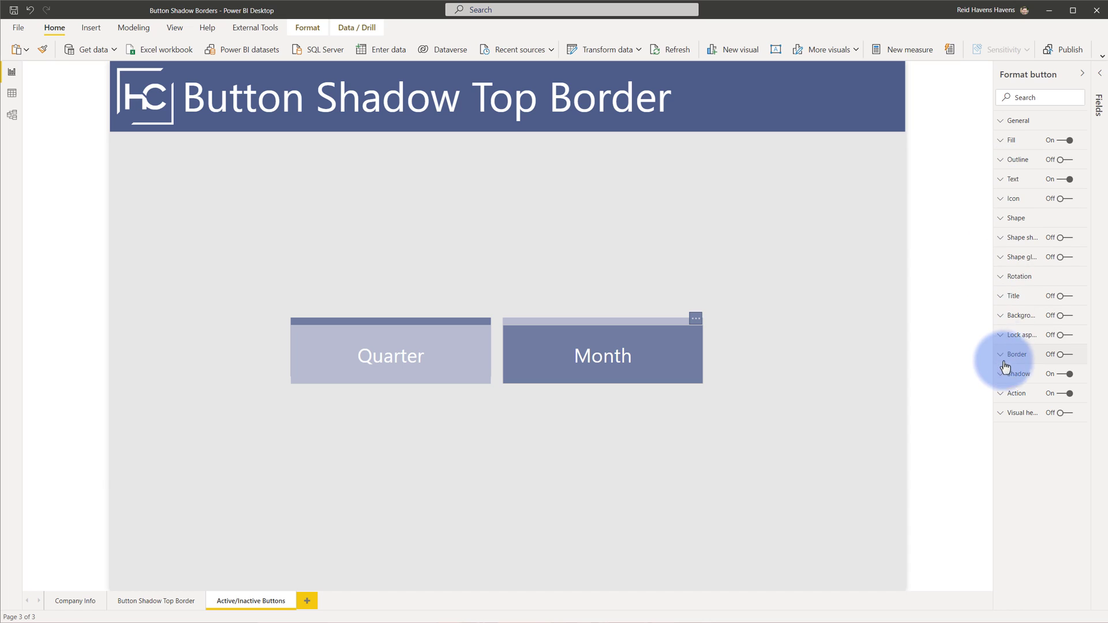
# Expand the Month button's Shadow settings and try a shadow Size of 8 before returning it to 0
pyautogui.click(1001, 374)
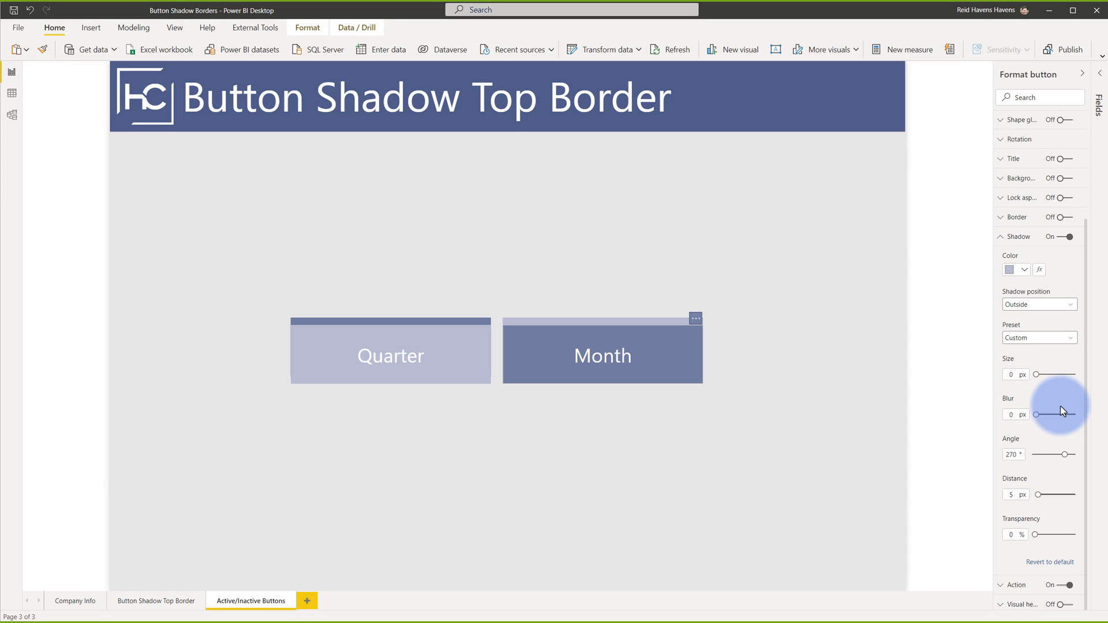
pyautogui.click(1038, 337)
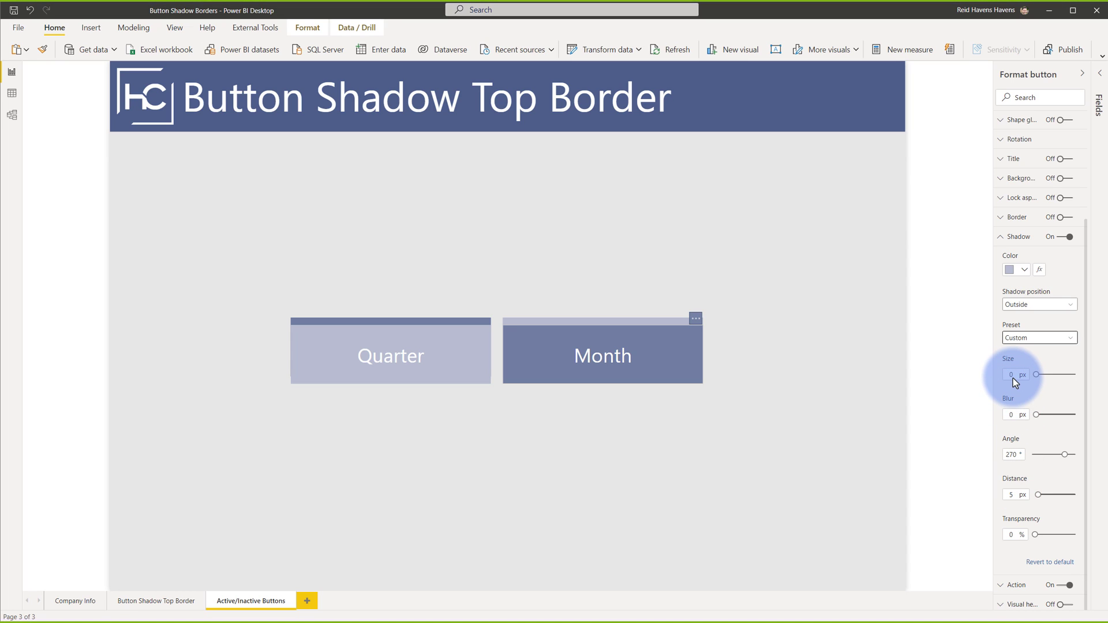
pyautogui.write('8')
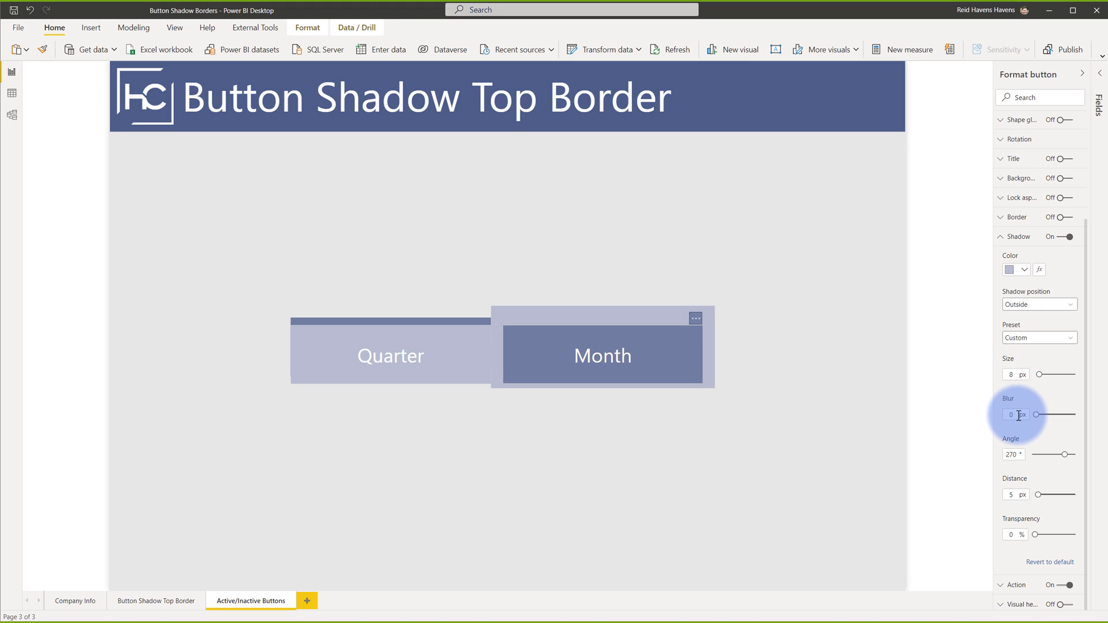
pyautogui.click(1013, 414)
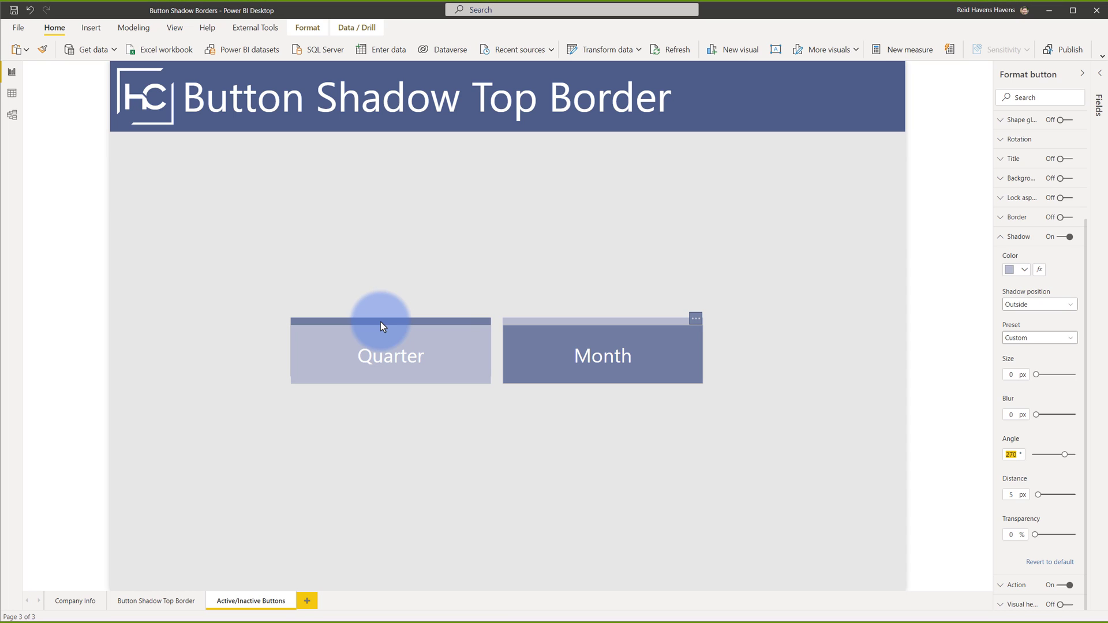
# Return to the Button Shadow Top Border page and show the monthly charts via the Month button
pyautogui.click(156, 600)
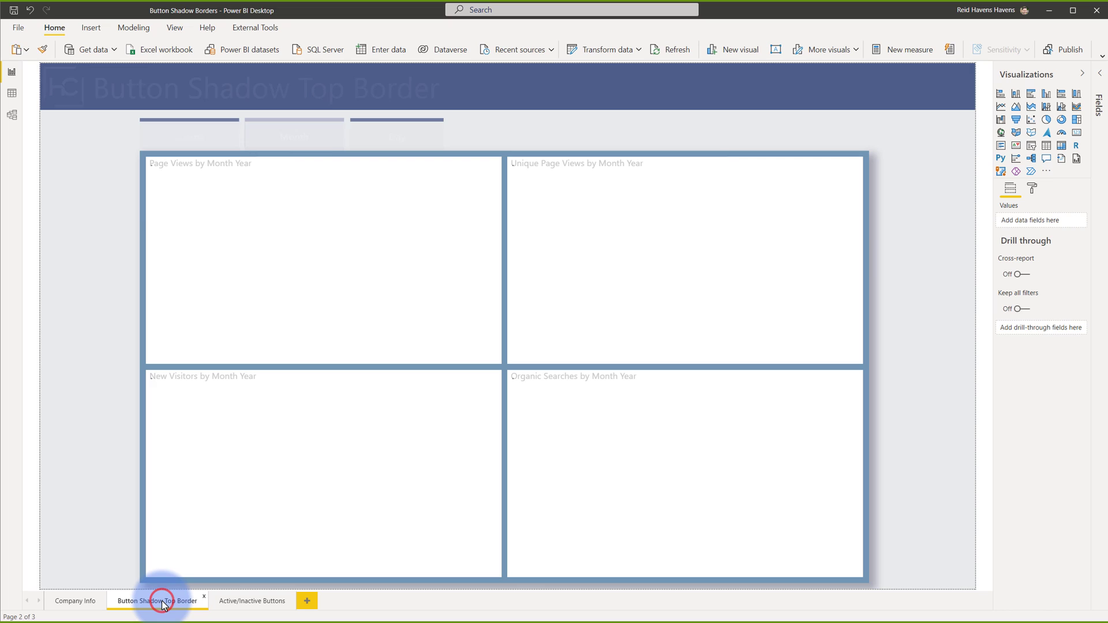
pyautogui.click(156, 600)
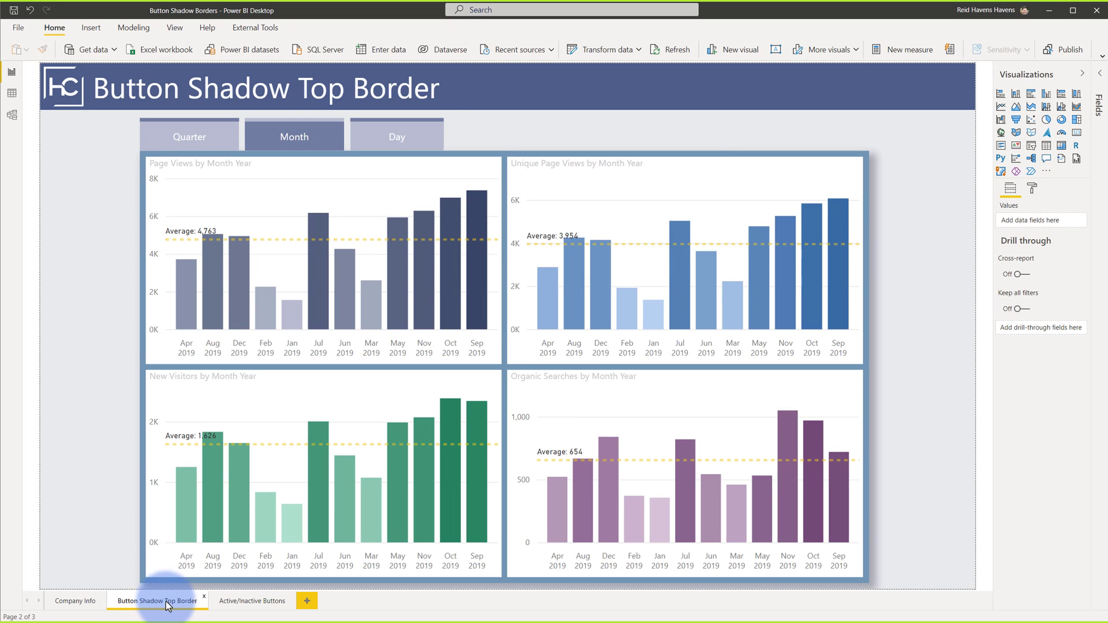
pyautogui.click(190, 136)
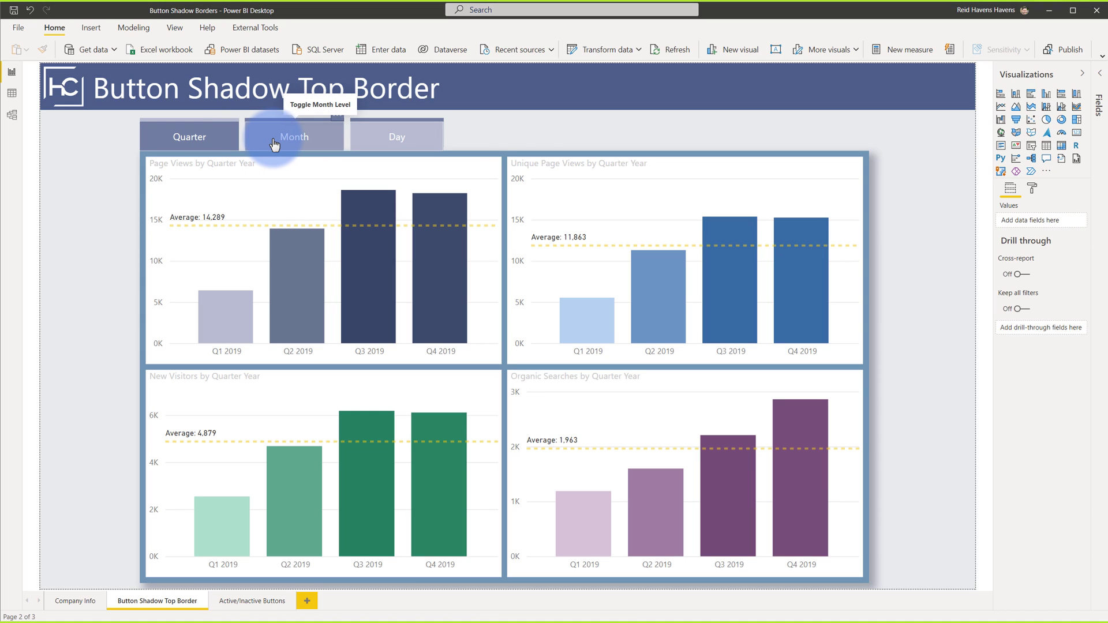
pyautogui.click(294, 136)
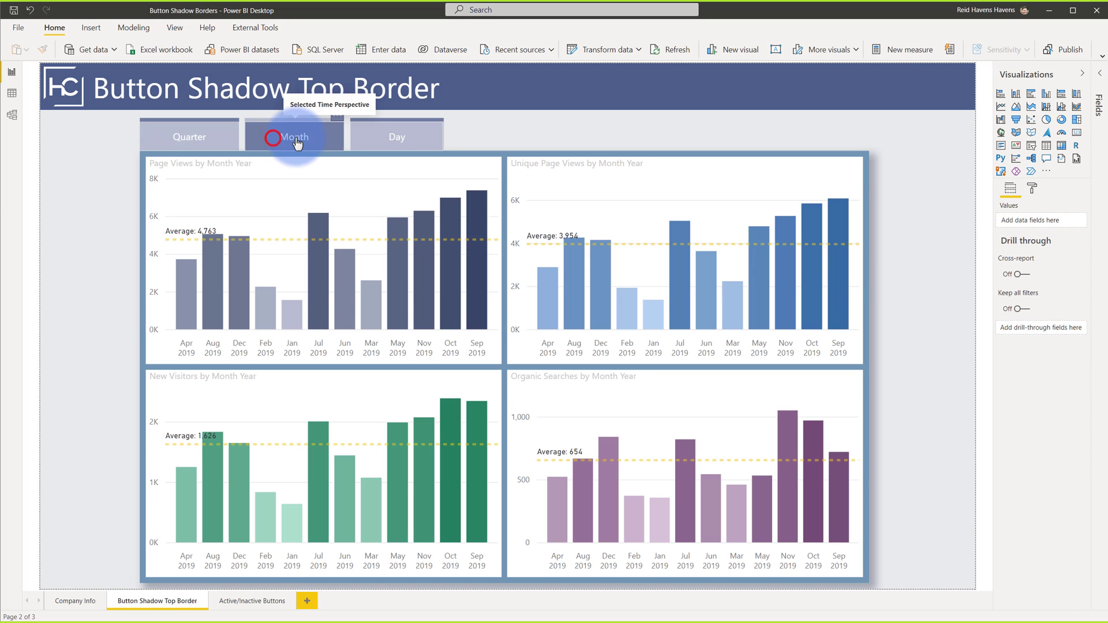
pyautogui.moveTo(396, 141)
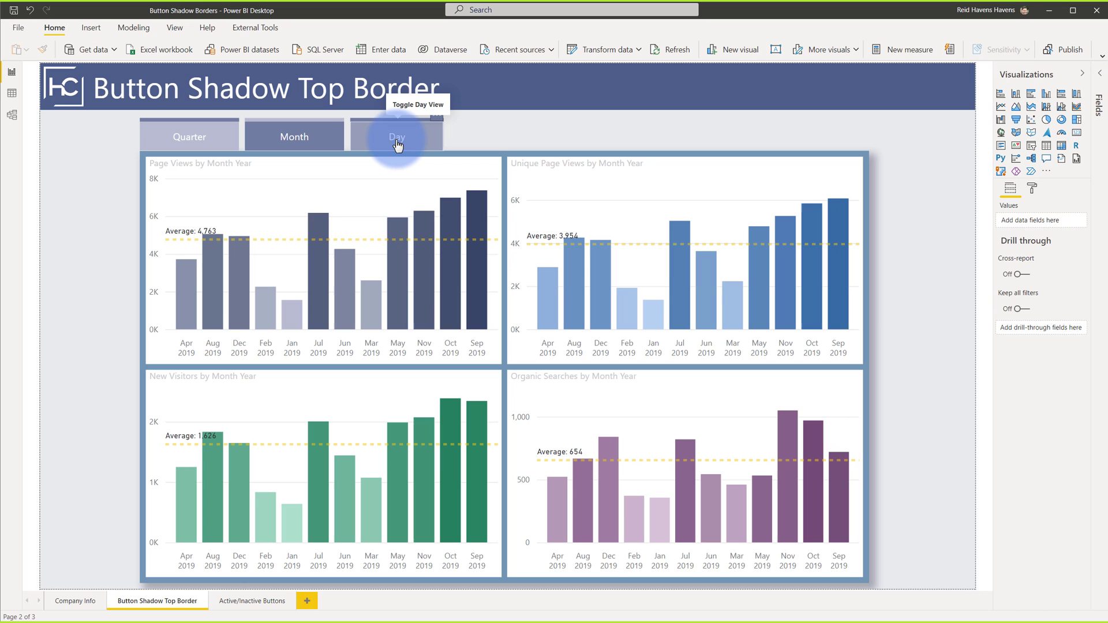
pyautogui.click(174, 28)
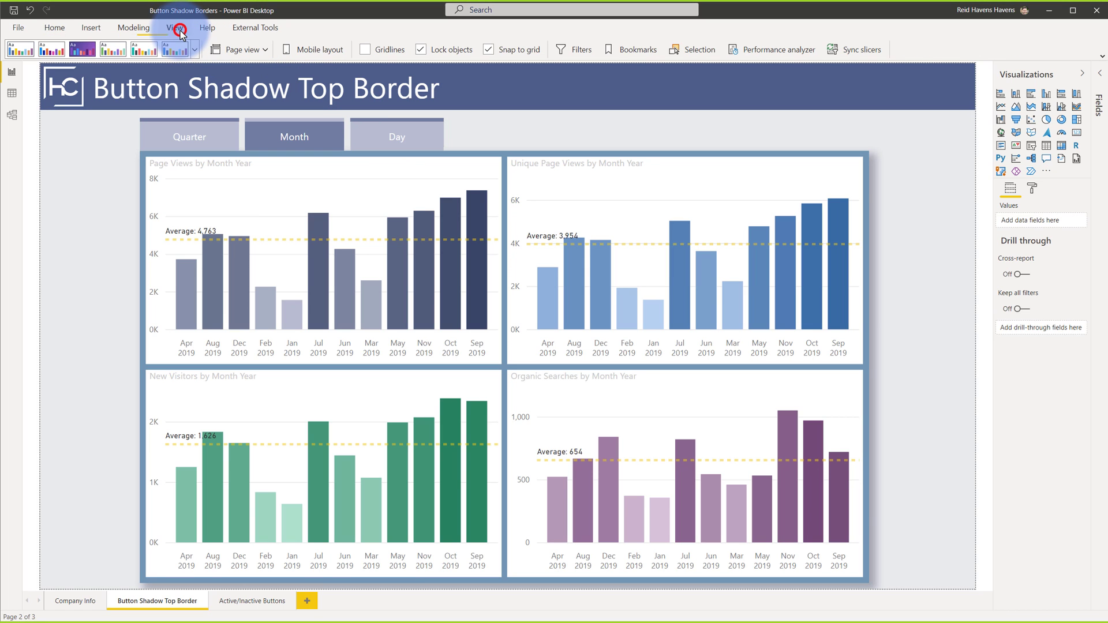
# Show the Selection pane from the View ribbon and expand the Date Buttons group
pyautogui.click(691, 50)
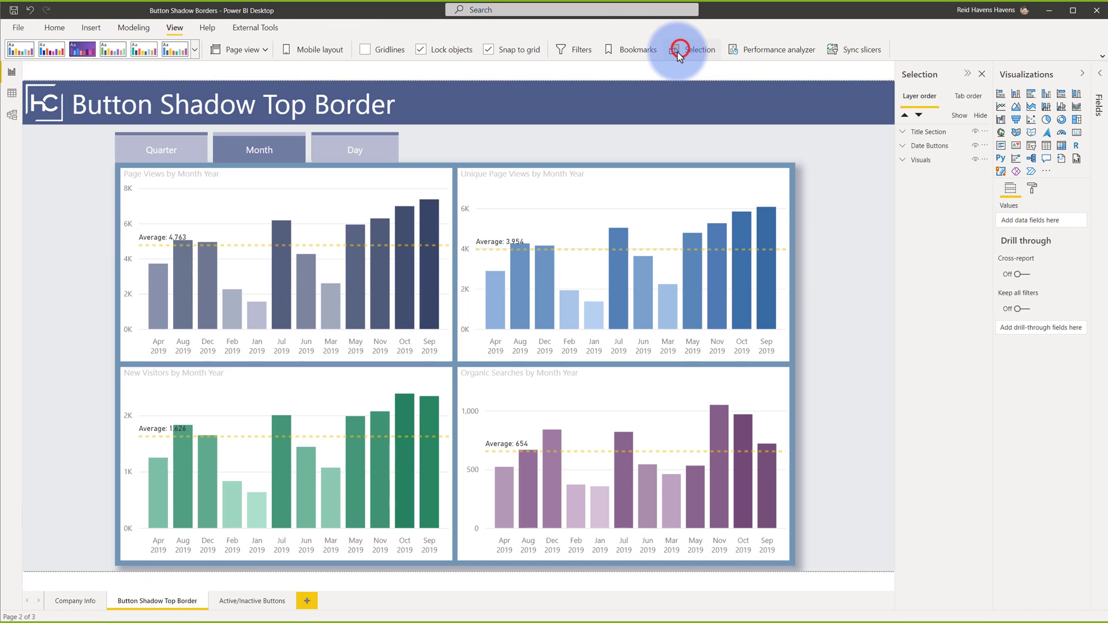
pyautogui.click(694, 49)
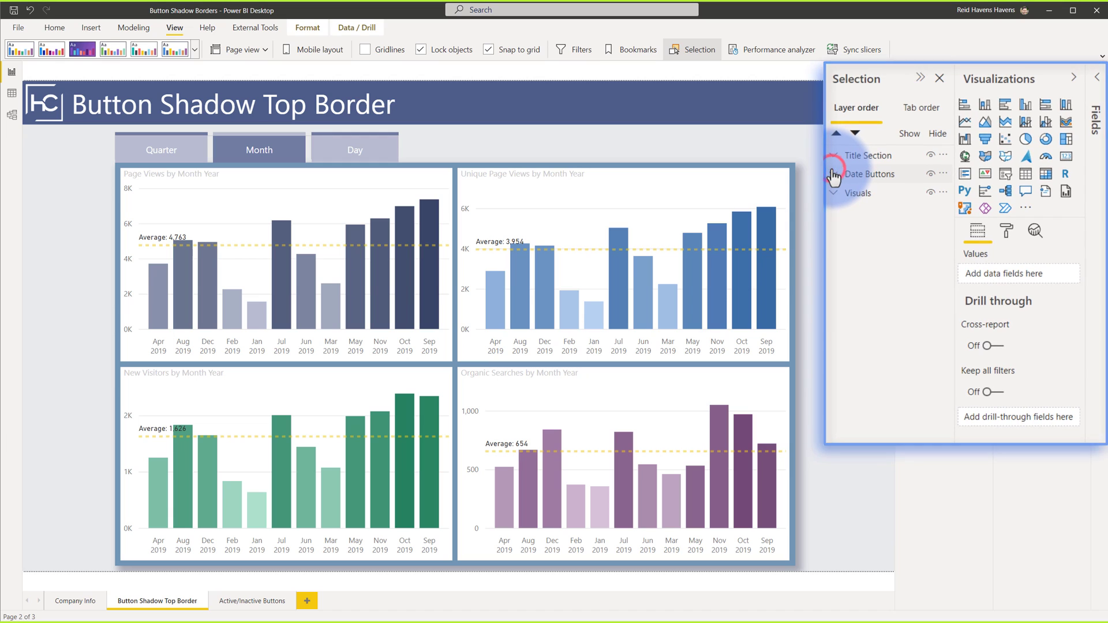
pyautogui.click(834, 175)
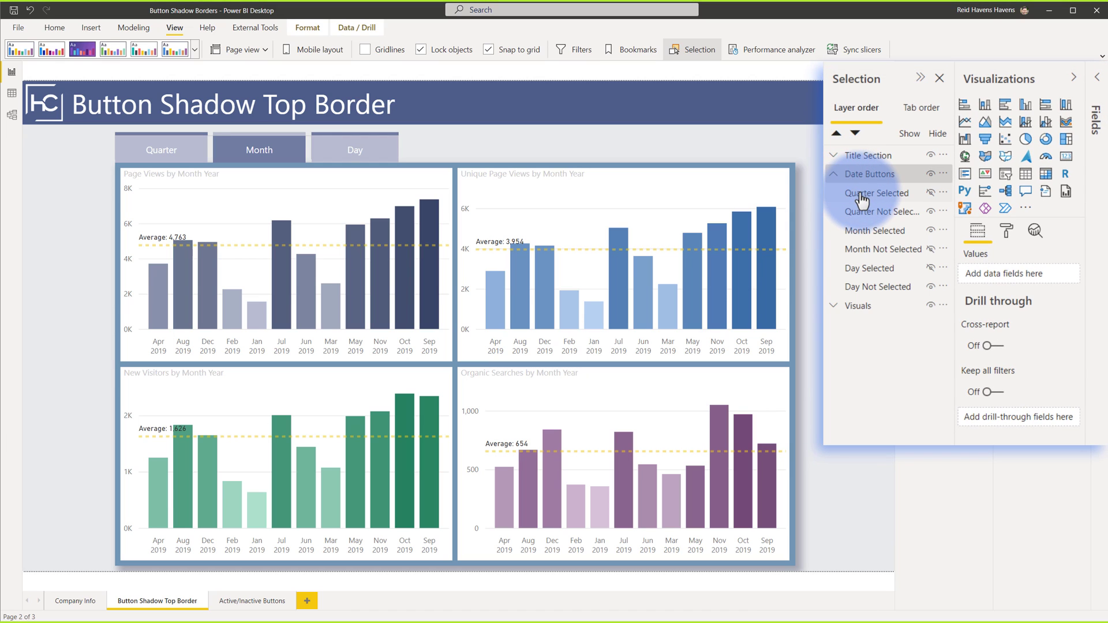
pyautogui.moveTo(874, 231)
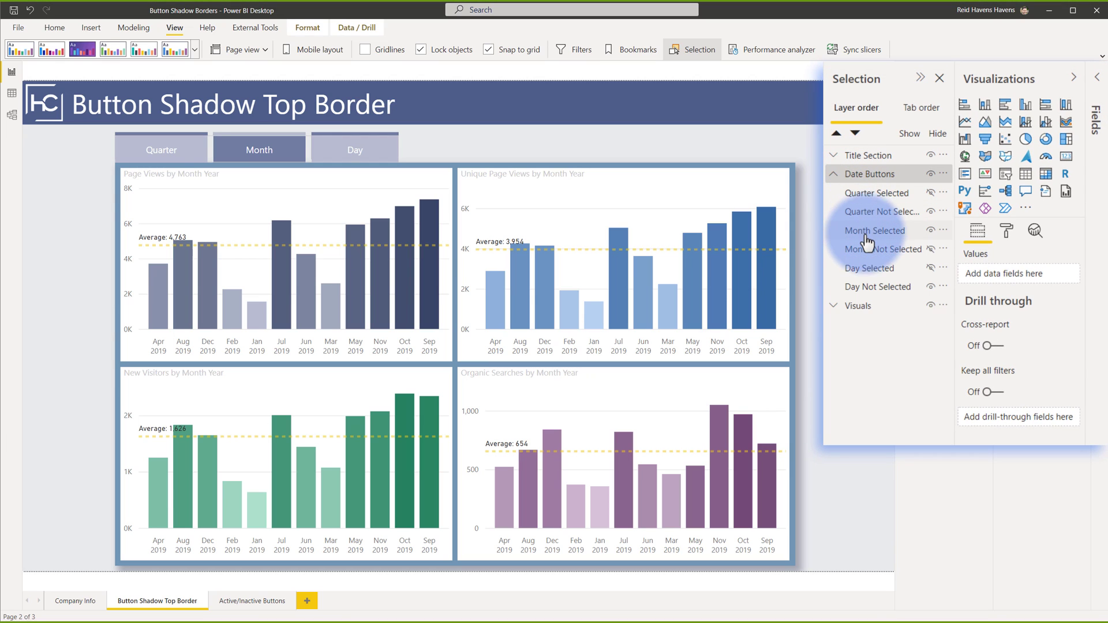
# Test the Day and Month buttons, ending with the charts on the monthly view
pyautogui.click(354, 150)
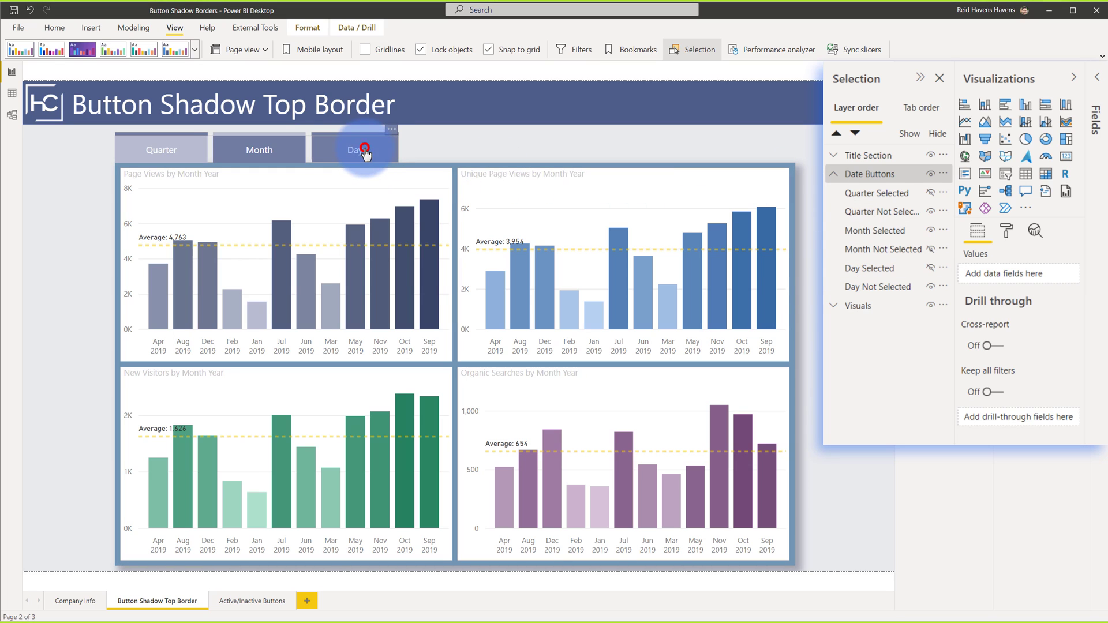
pyautogui.click(355, 149)
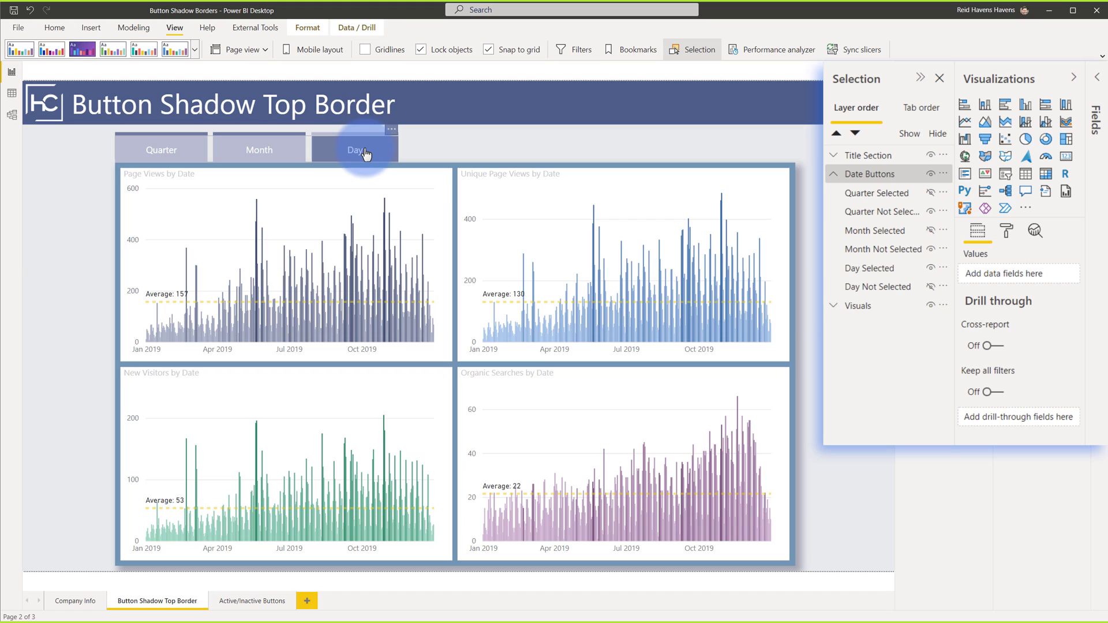
pyautogui.click(258, 149)
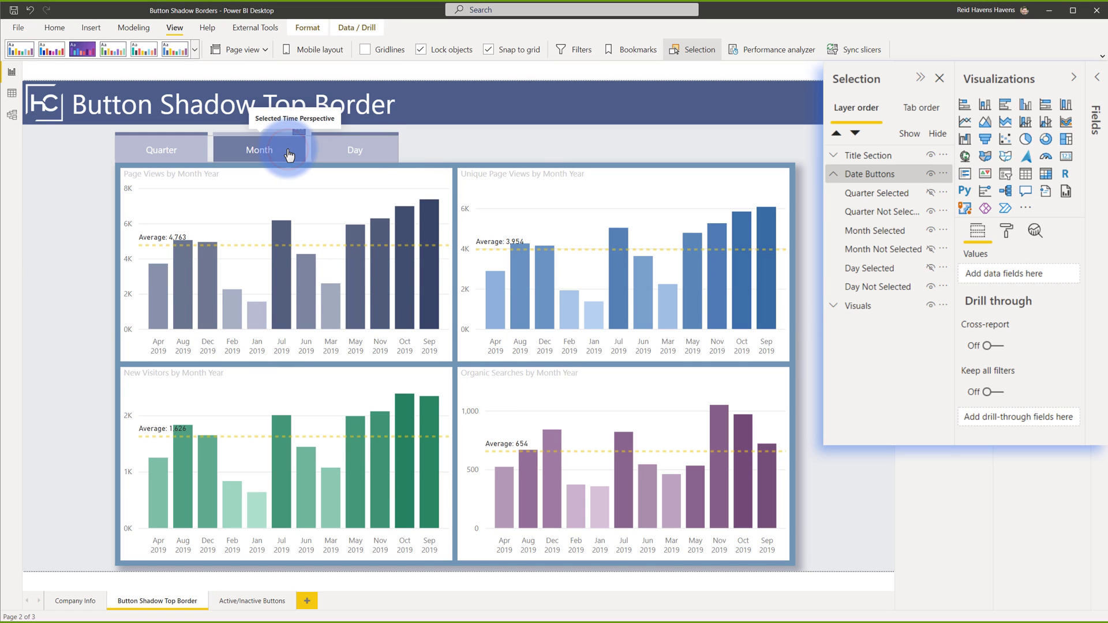